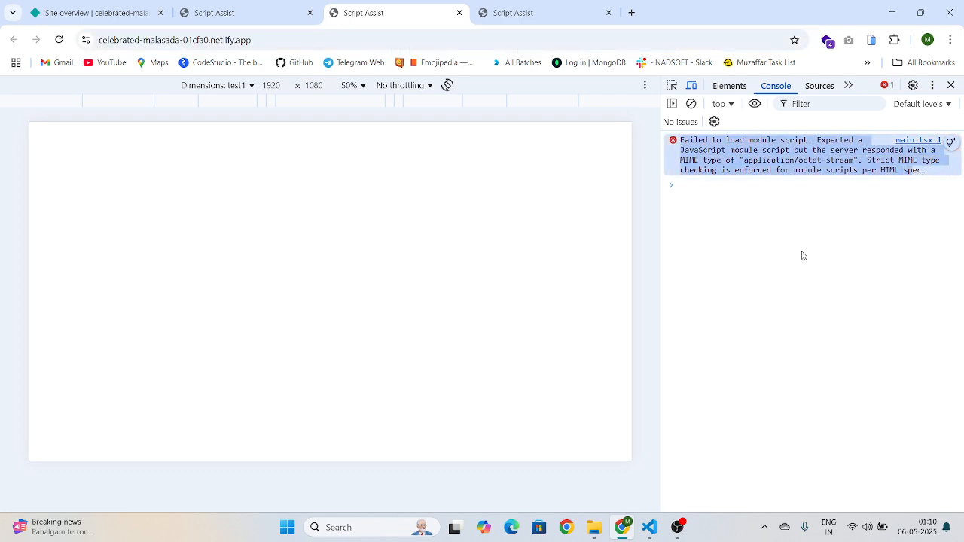
Leave the failing Netlify site's MIME-type module error and switch to main.tsx in the editor.
{"action": "left_click", "coordinate": [90, 13]}
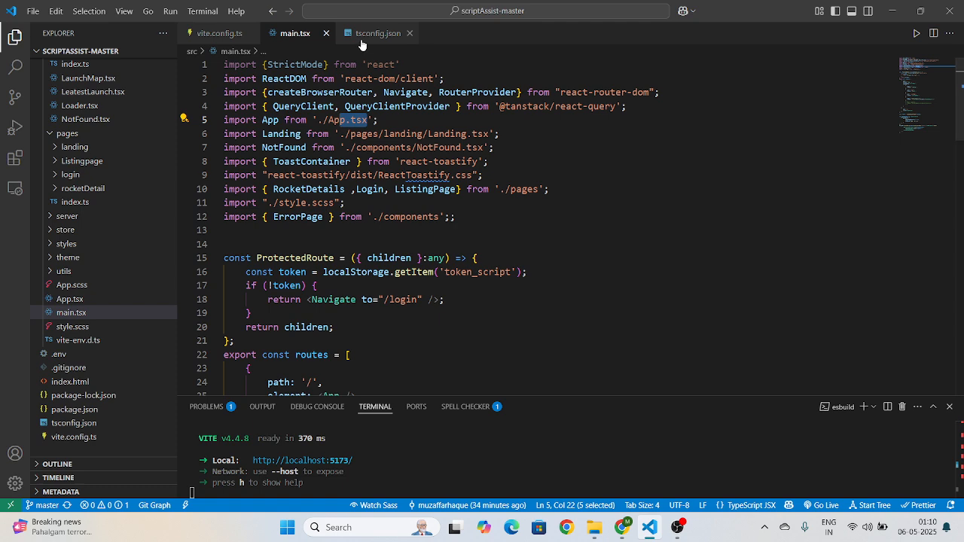
Open tsconfig.json to view allowImportingTsExtensions and the other compiler options.
{"action": "left_click", "coordinate": [378, 33]}
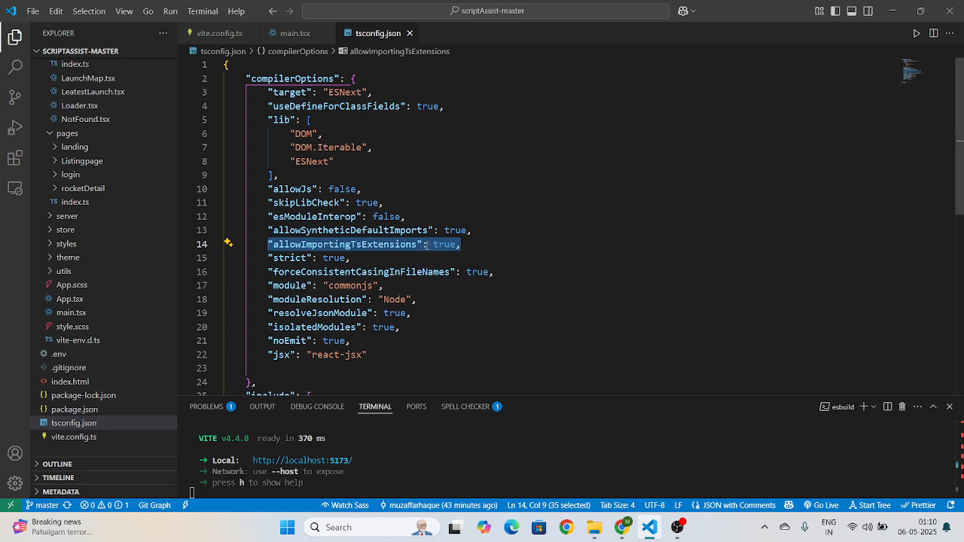
Confirm vite.config.ts has base set to '/', then return to main.tsx routes.
{"action": "left_click", "coordinate": [294, 33]}
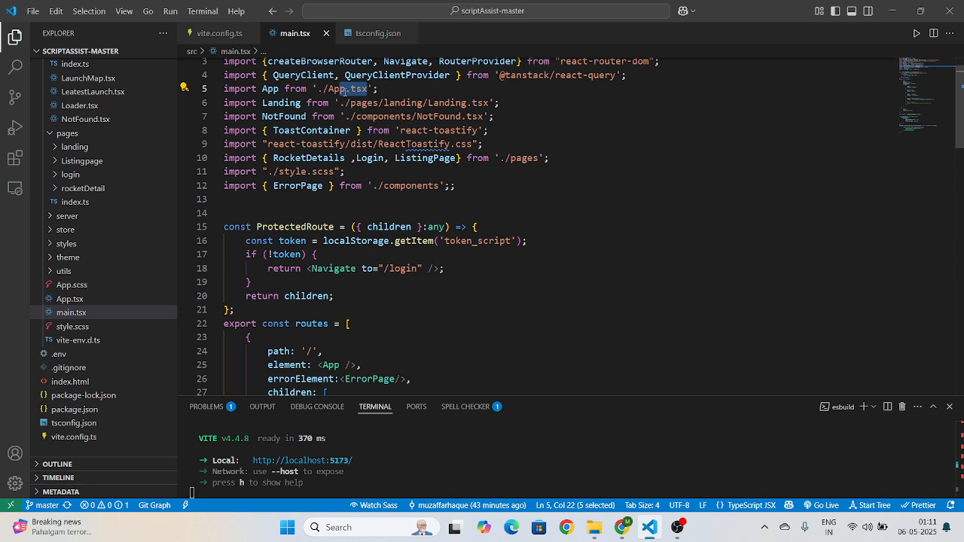
{"action": "mouse_move", "coordinate": [346, 88]}
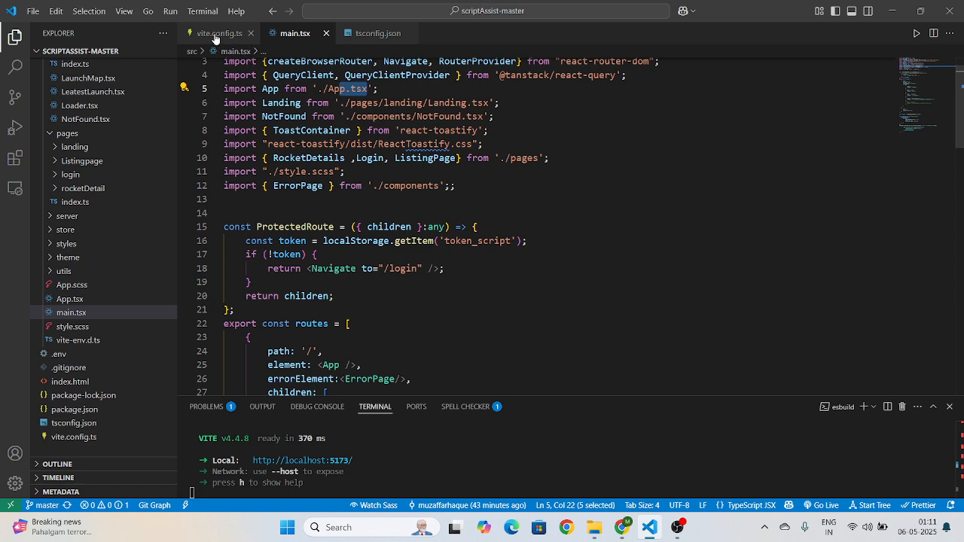
{"action": "left_click", "coordinate": [219, 32]}
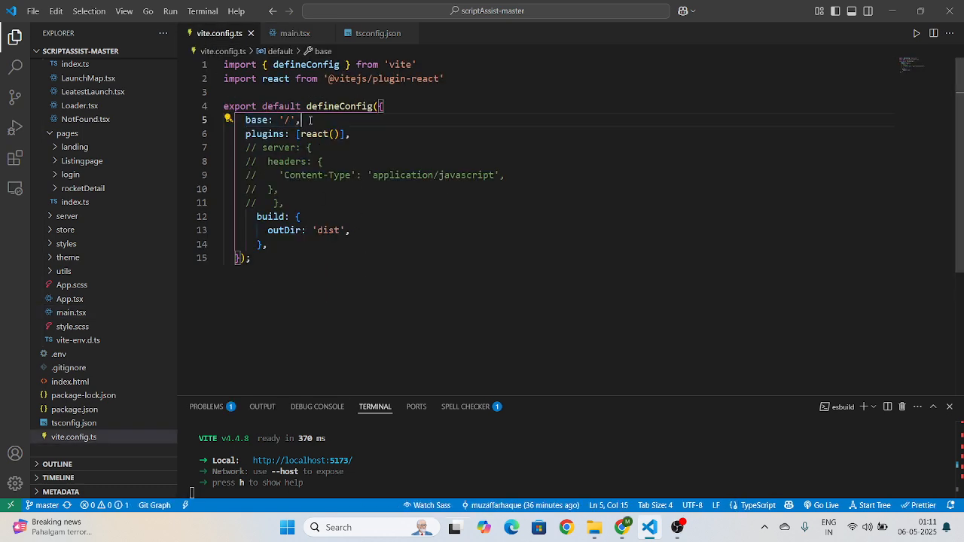
{"action": "triple_click", "coordinate": [271, 120]}
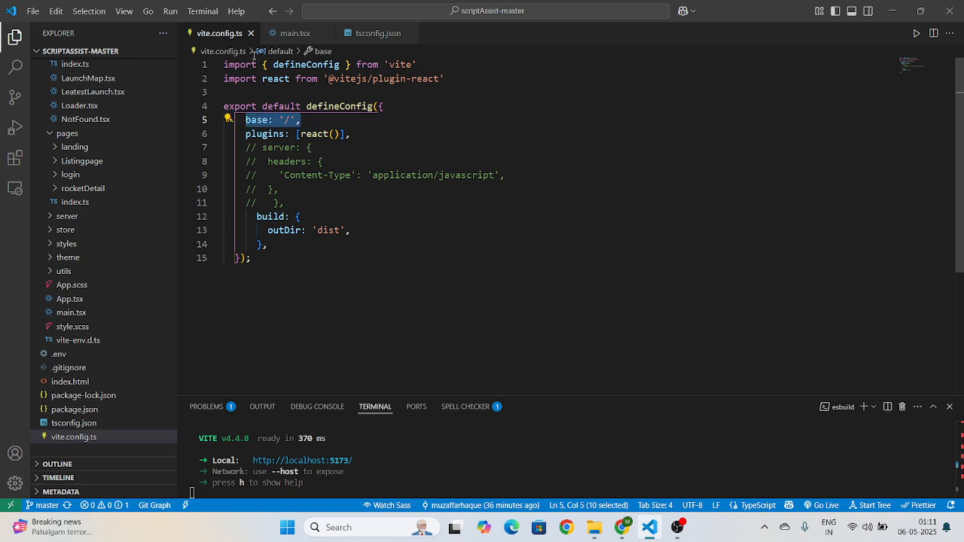
{"action": "left_click", "coordinate": [294, 32]}
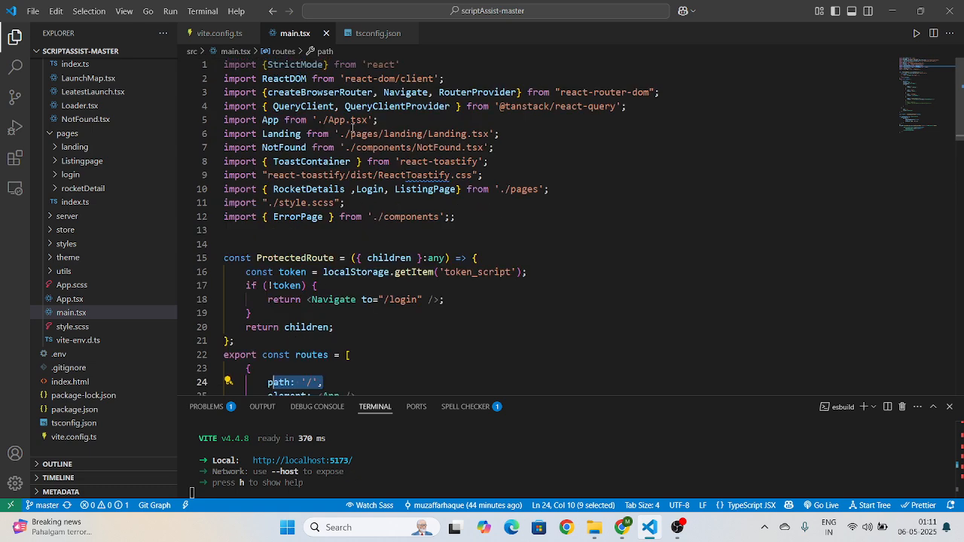
{"action": "mouse_move", "coordinate": [603, 431]}
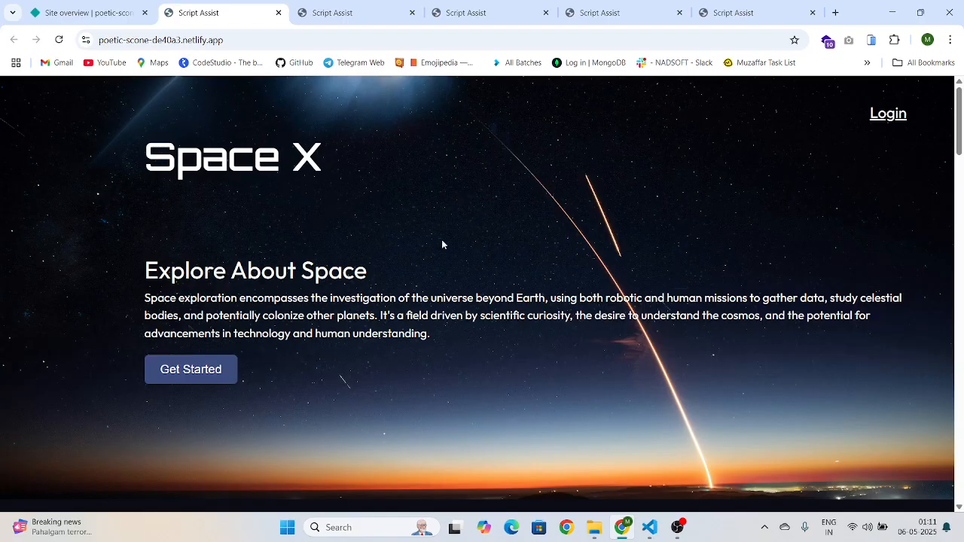
{"action": "scroll", "scroll_direction": "down", "scroll_amount": 3}
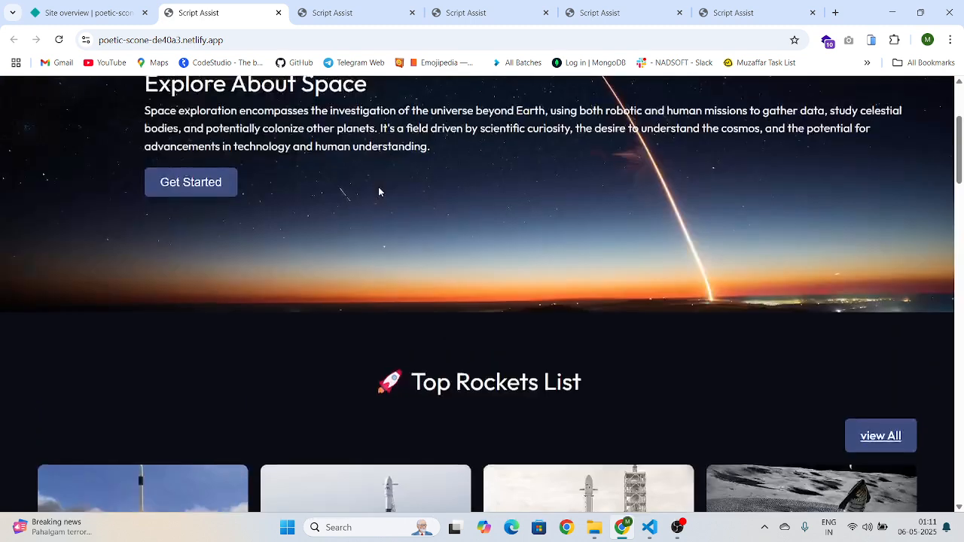
{"action": "scroll", "scroll_direction": "up", "scroll_amount": 3}
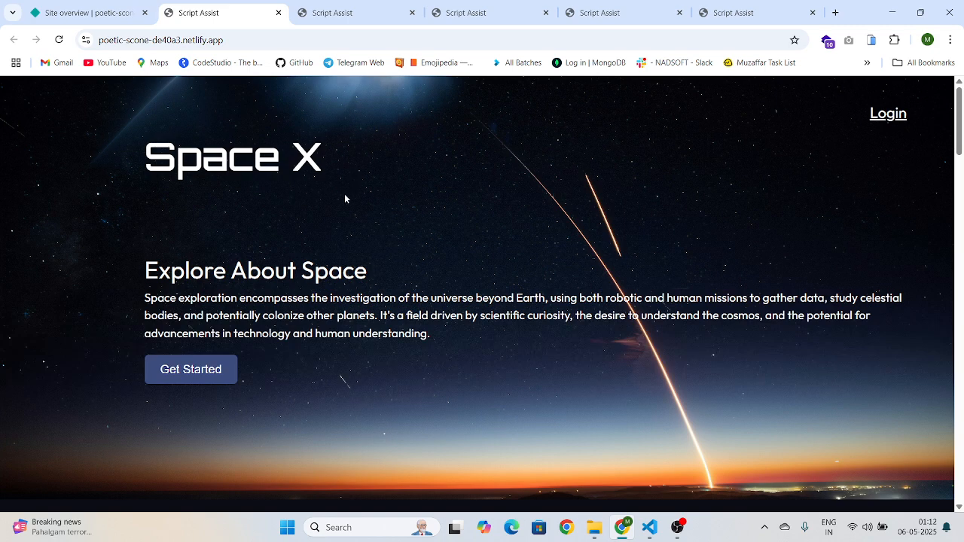
{"action": "mouse_move", "coordinate": [300, 197]}
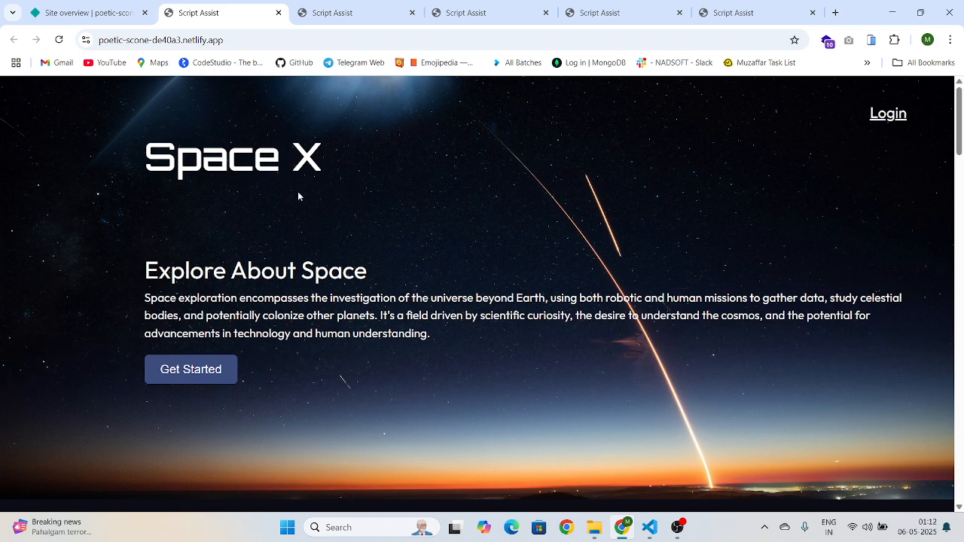
{"action": "mouse_move", "coordinate": [535, 294]}
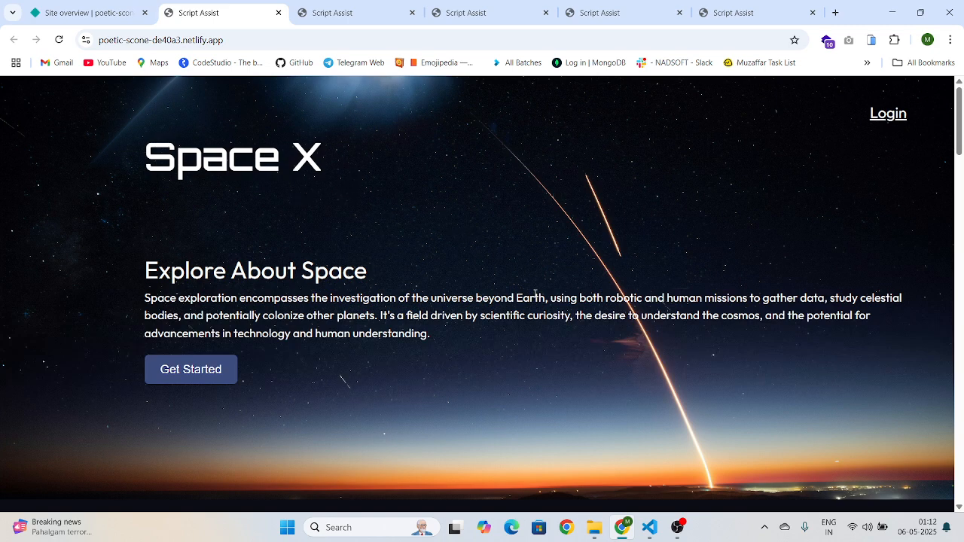